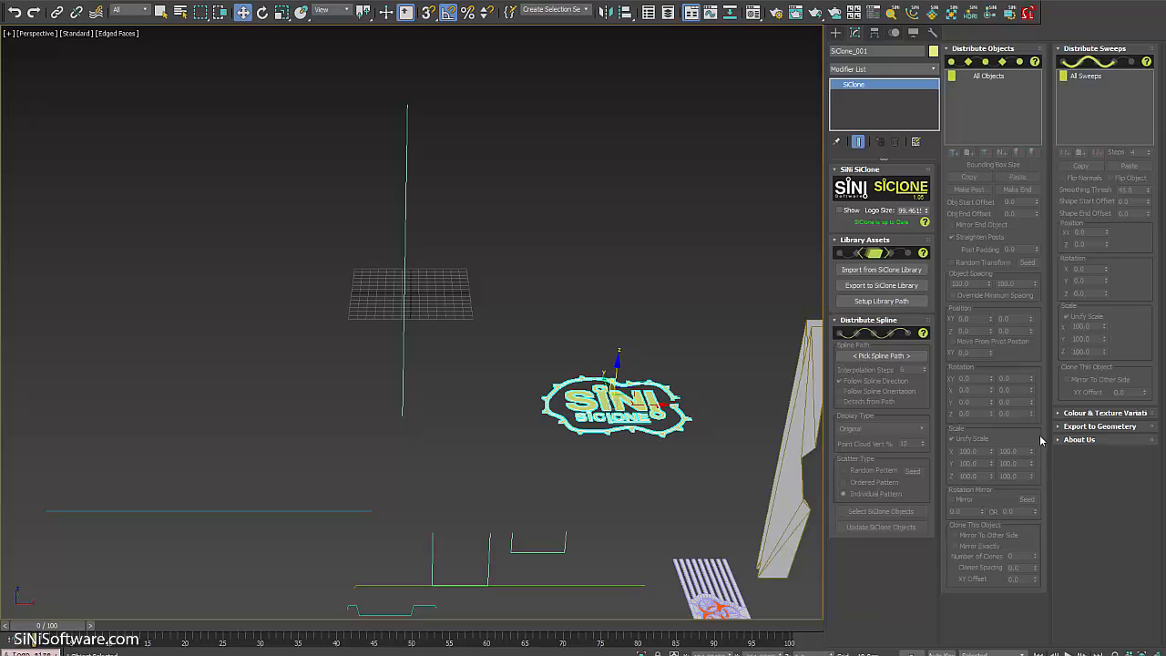
mouse_move(996, 512)
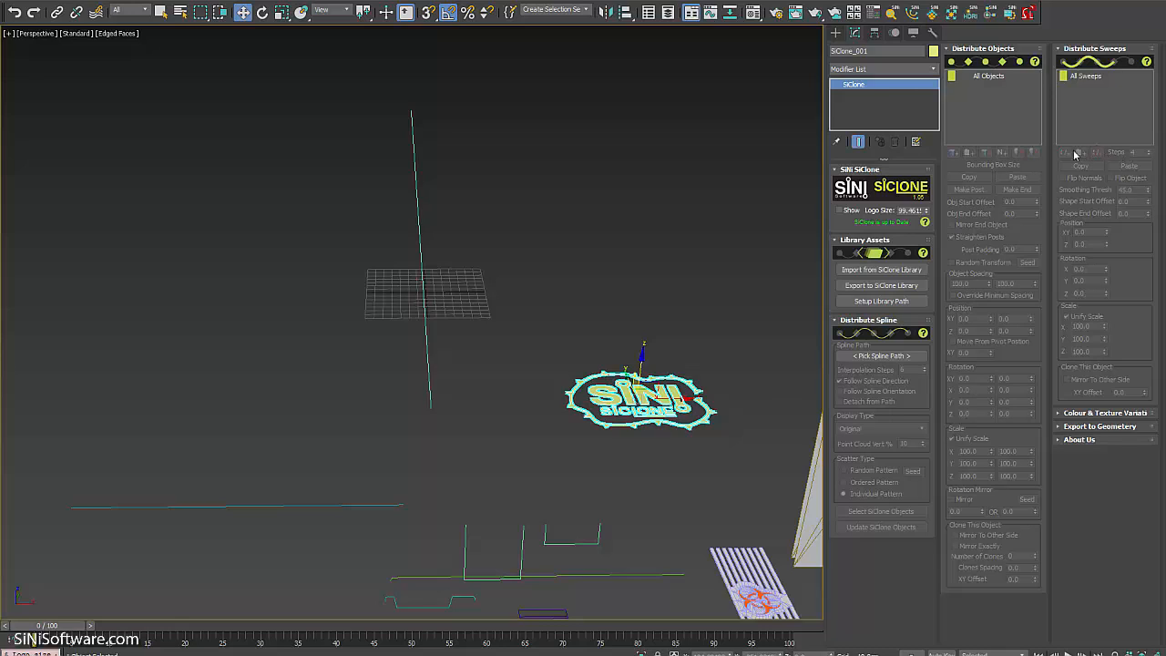
Step: Pick Spline_For_SiClone_048 in the viewport as SiClone_001's distribution path
left_click(881, 355)
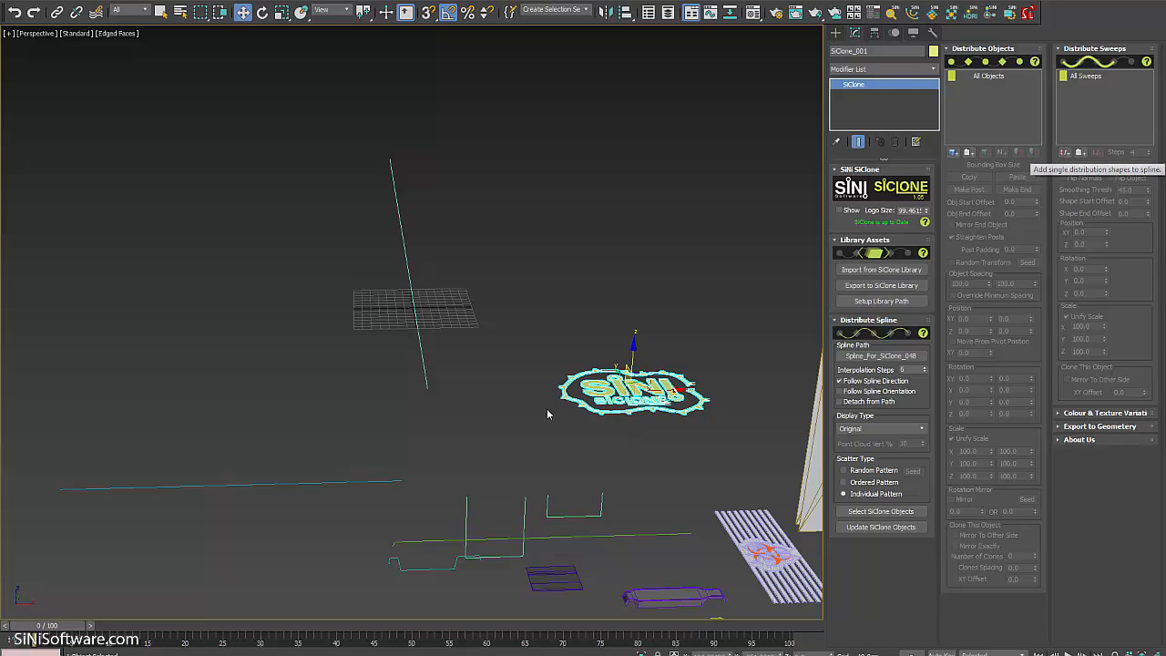
Step: Add the floor shape as a sweep and load ConcreteFloors_01.jpg as its tiled diffuse texture
left_click_drag(547, 415, 598, 417)
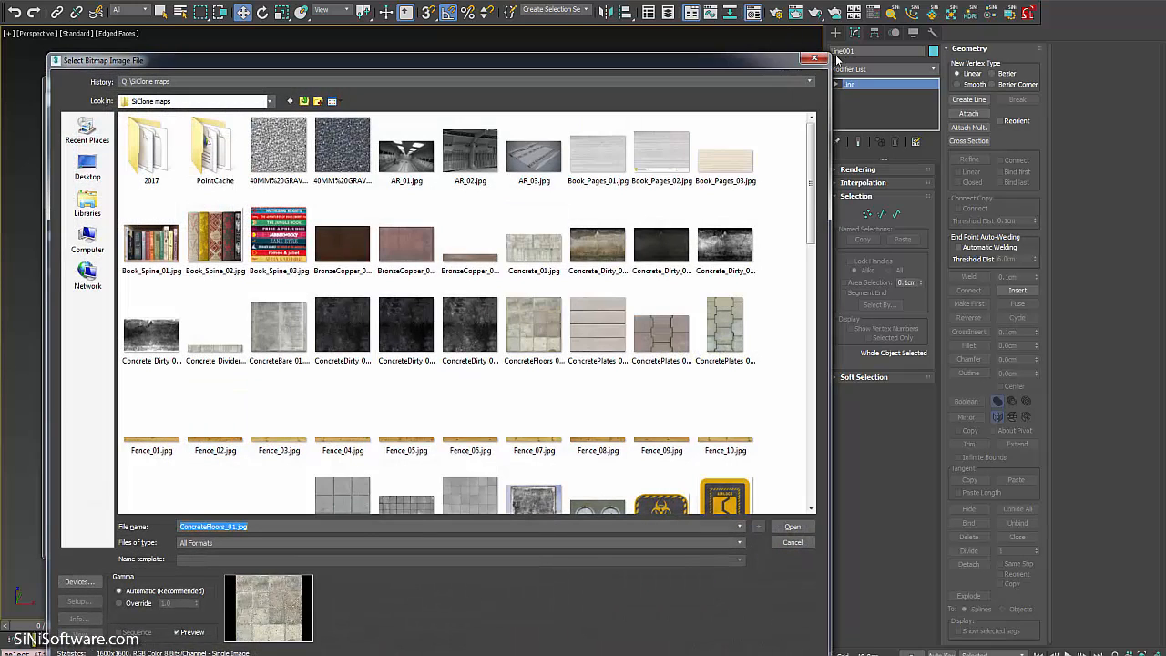
left_click(792, 526)
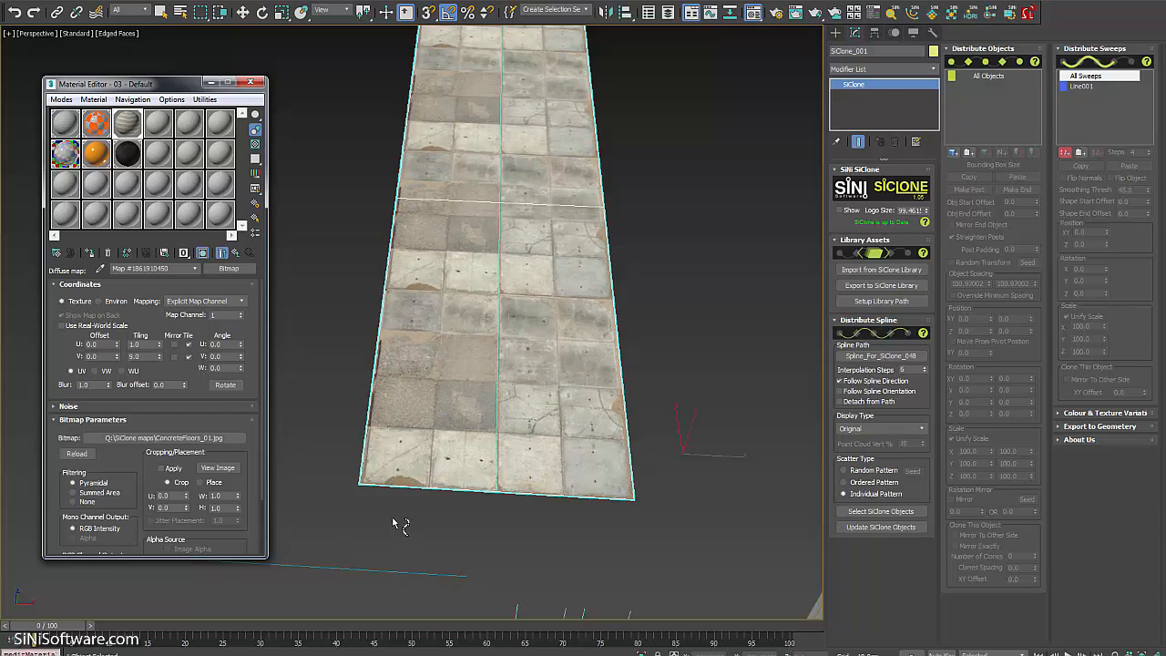
mouse_move(636, 509)
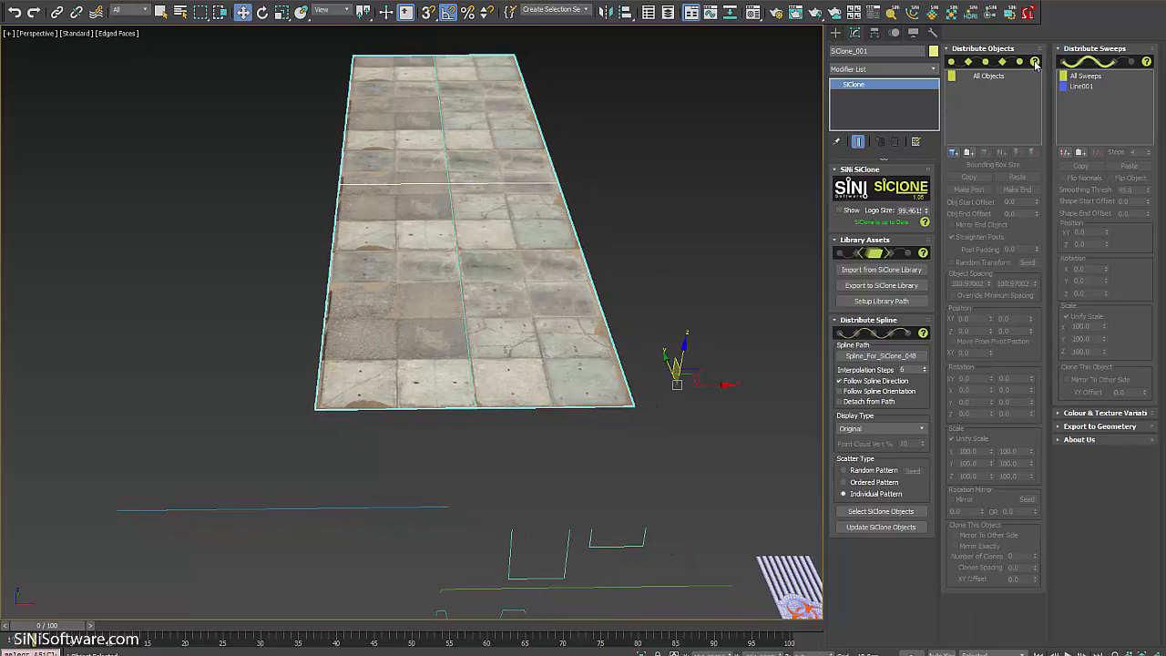
Step: Select the Main_Floor sweep and enable Flip Object so the grates face the other side
left_click(1096, 86)
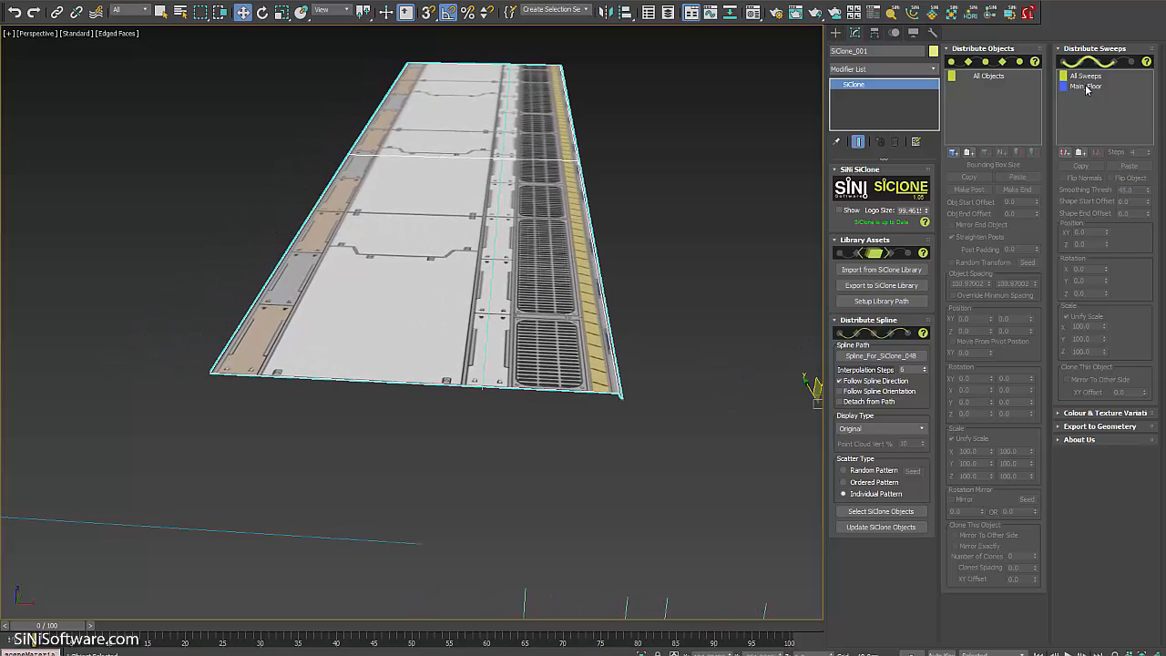
left_click(1086, 86)
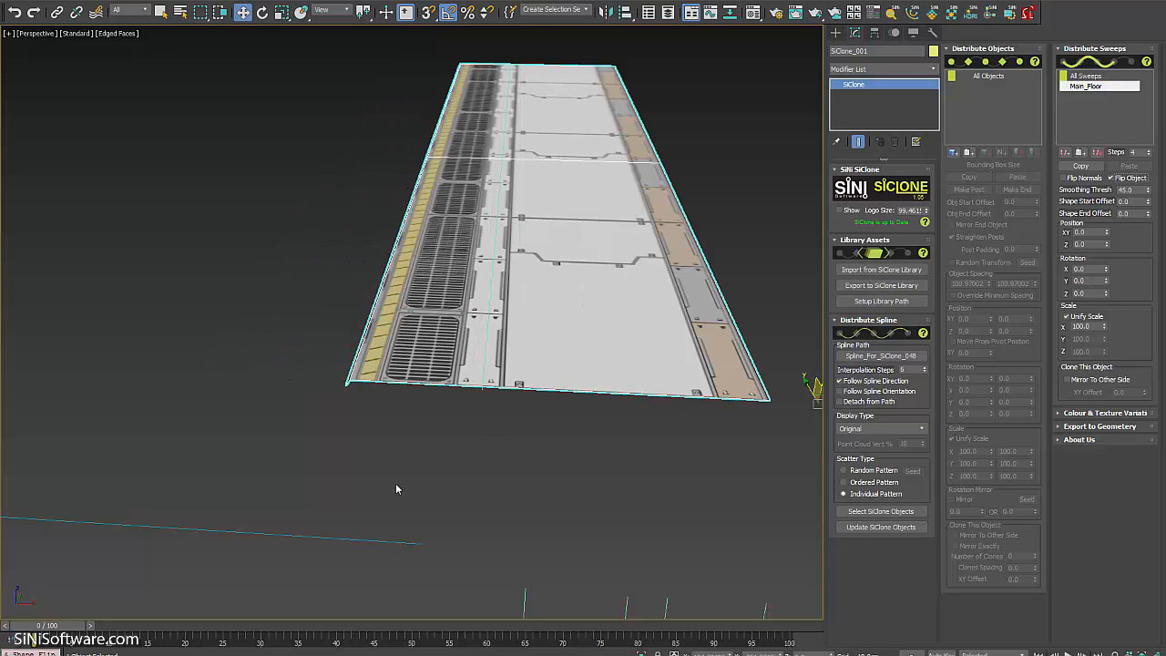
left_click_drag(397, 490, 354, 455)
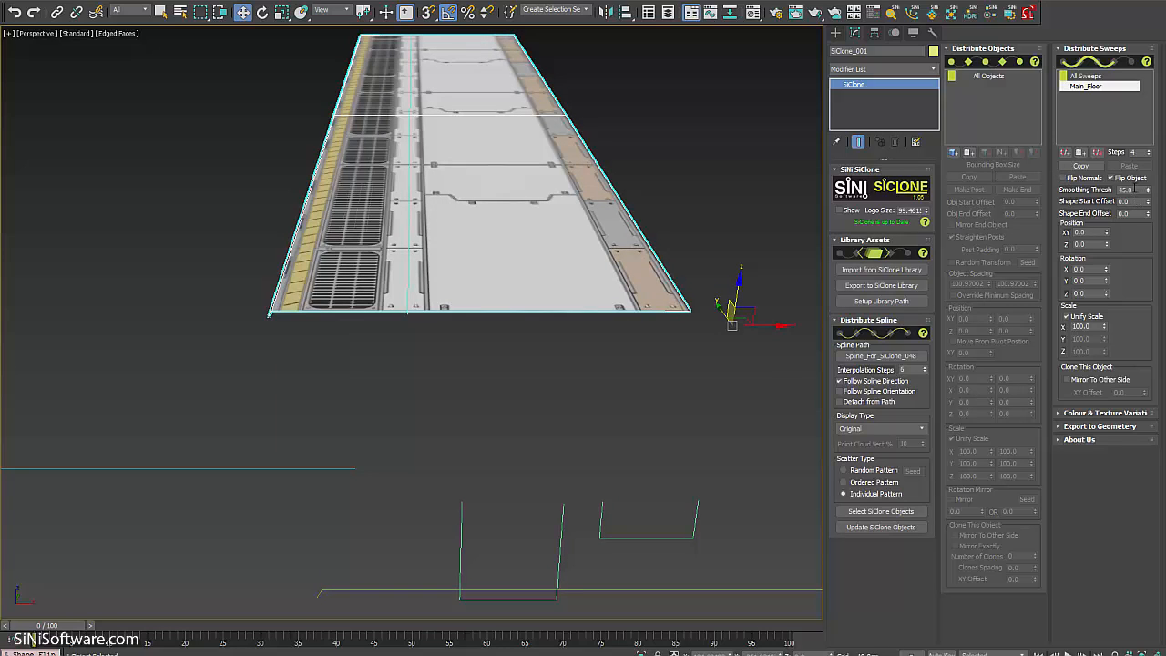
left_click(1129, 190)
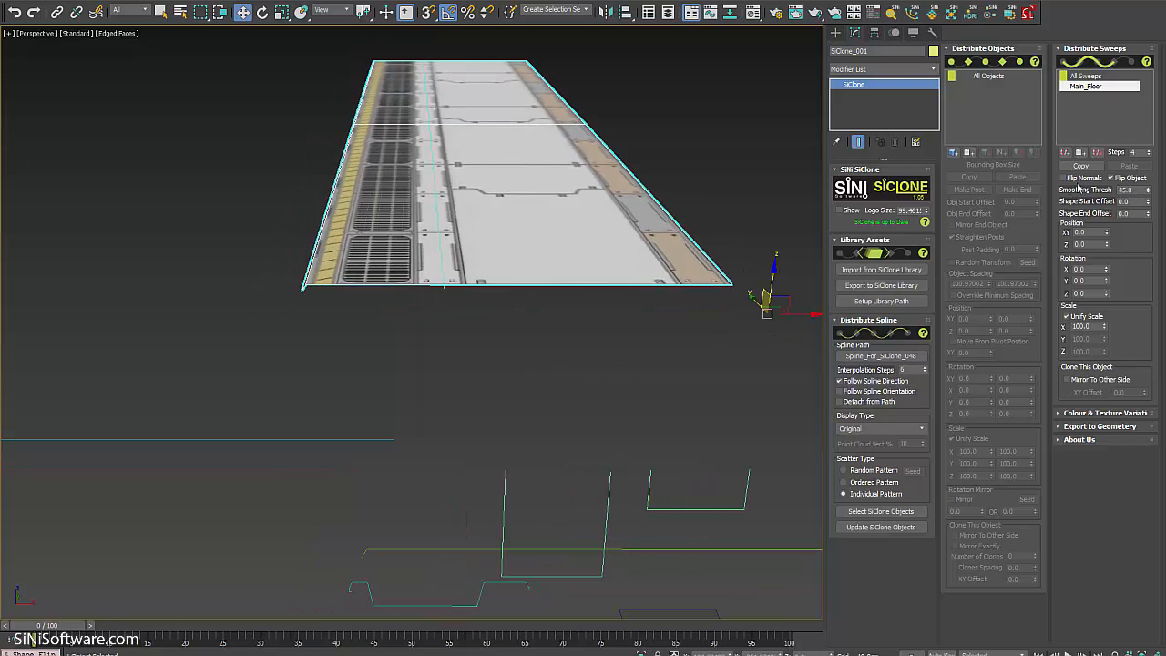
Step: Inspect the whole floor strip and select all sweeps together
left_click_drag(524, 318, 528, 374)
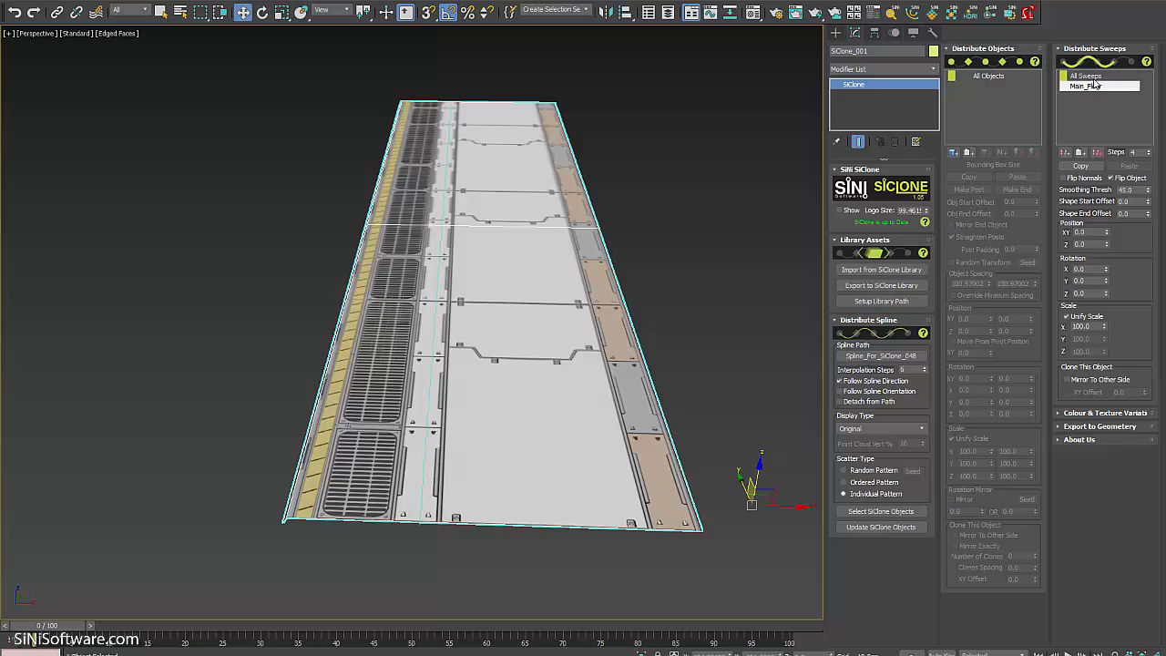
mouse_move(1091, 135)
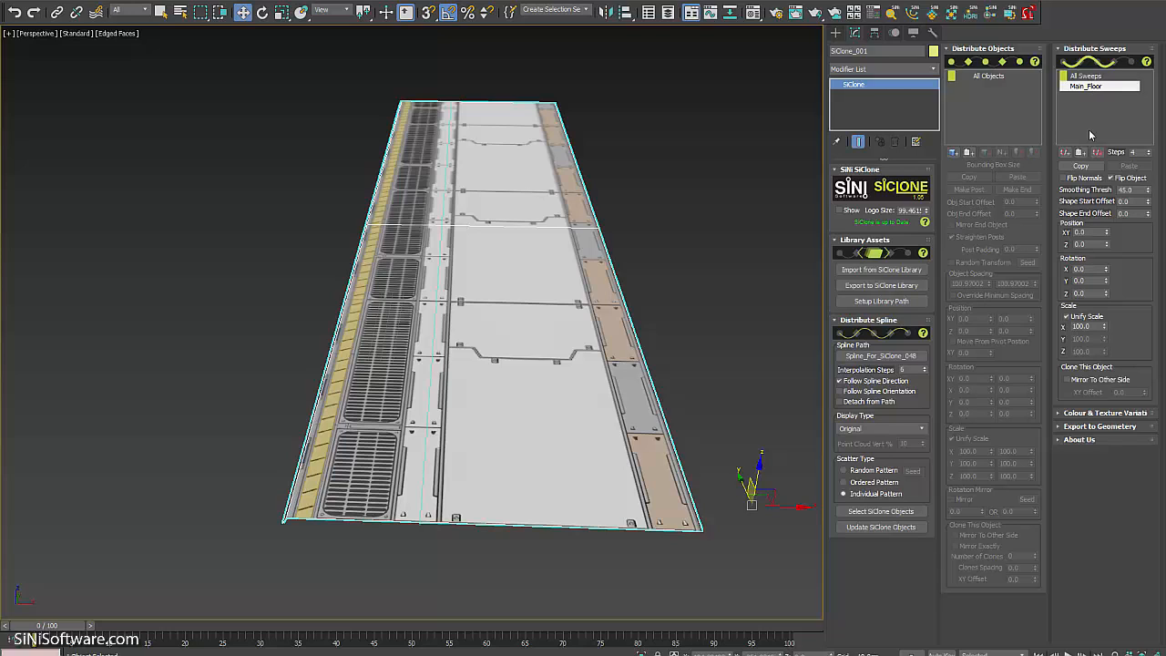
left_click(1086, 75)
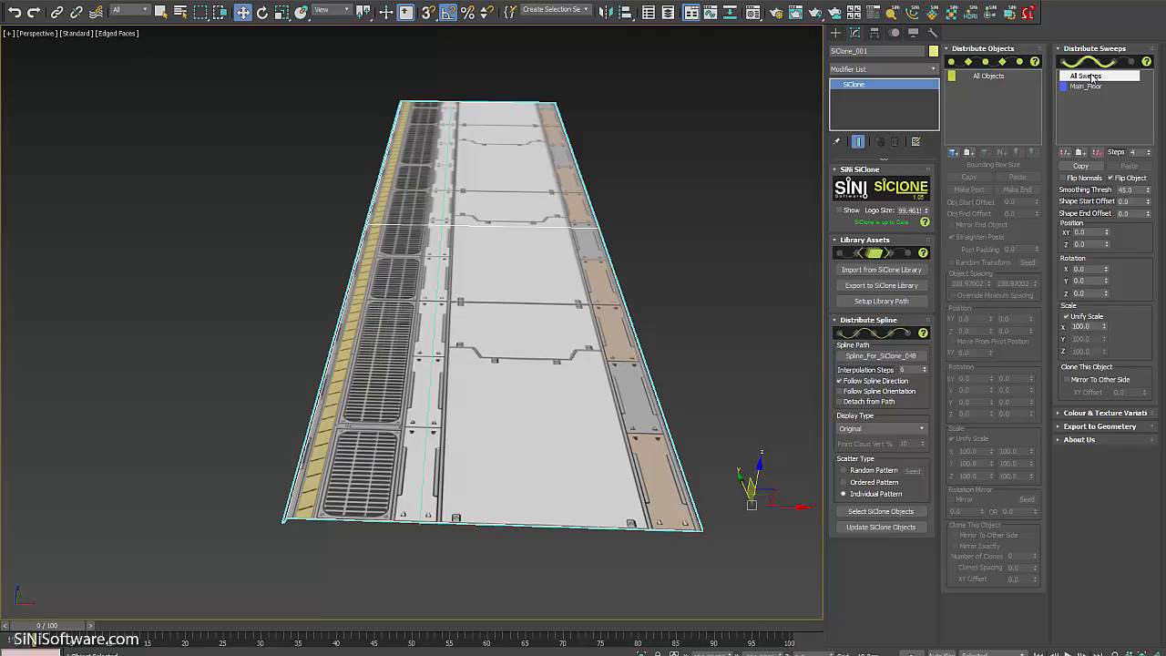
left_click(1099, 74)
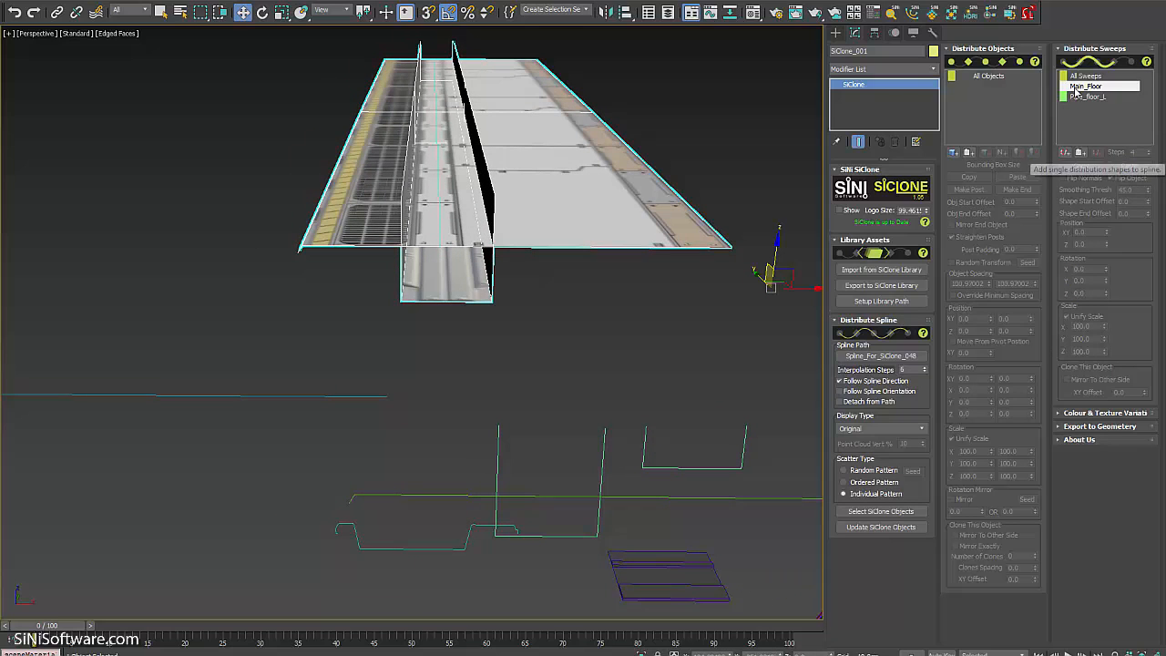
Step: Select the pipe trough sweep, set Position XY 98 and Z -28, then add Hazard_Tray_Floor
left_click(1101, 97)
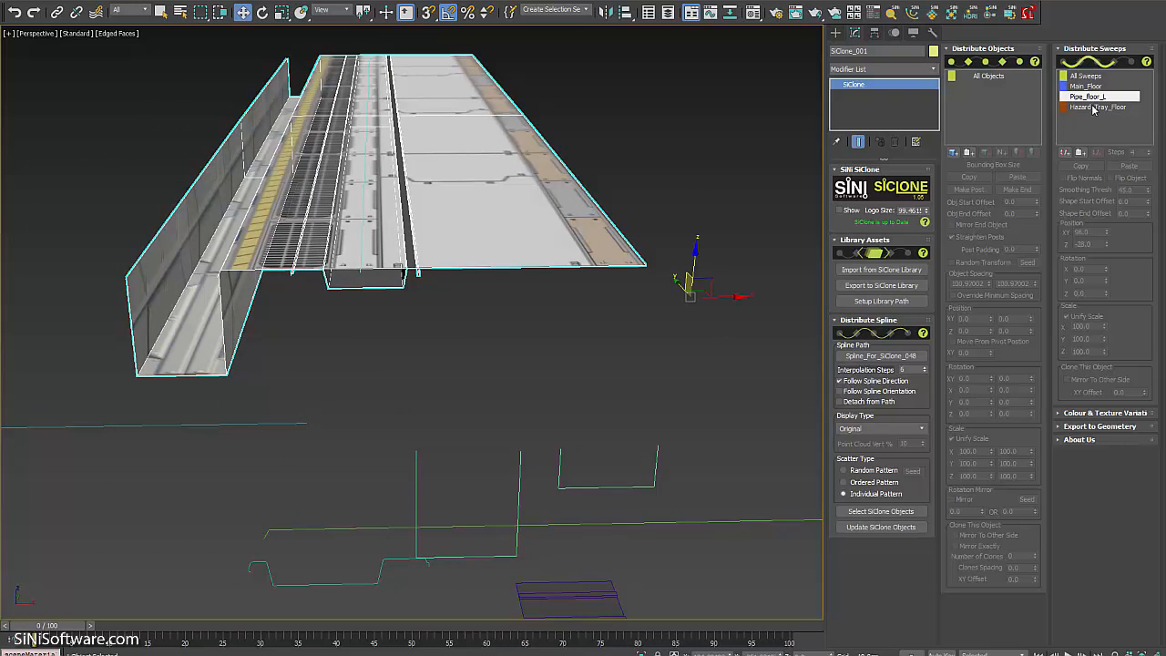
Step: Set Hazard_Tray_Floor Position XY to 176, enable Mirror To Other Side with XY Offset 18
left_click(1114, 106)
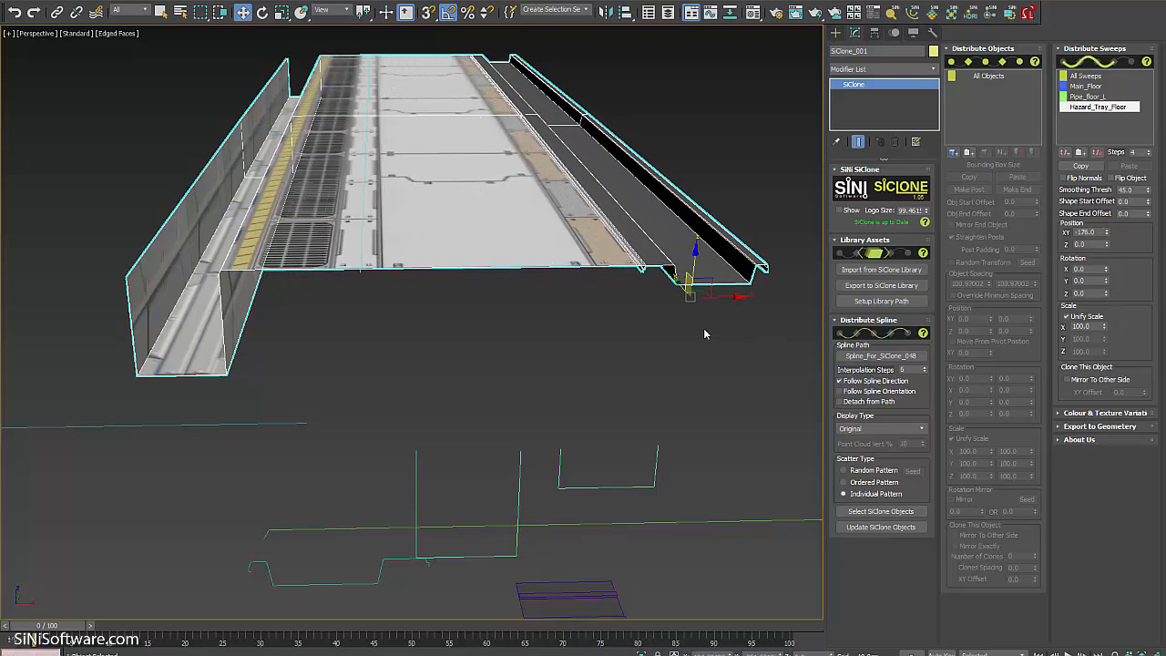
left_click_drag(706, 334, 193, 274)
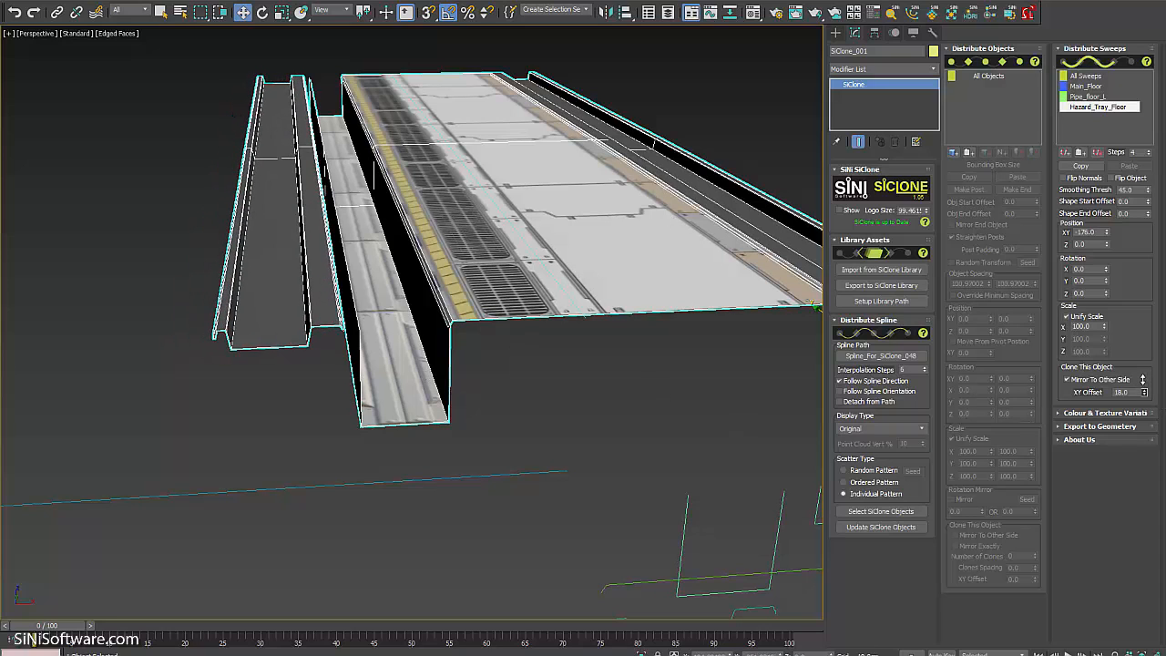
left_click(1145, 391)
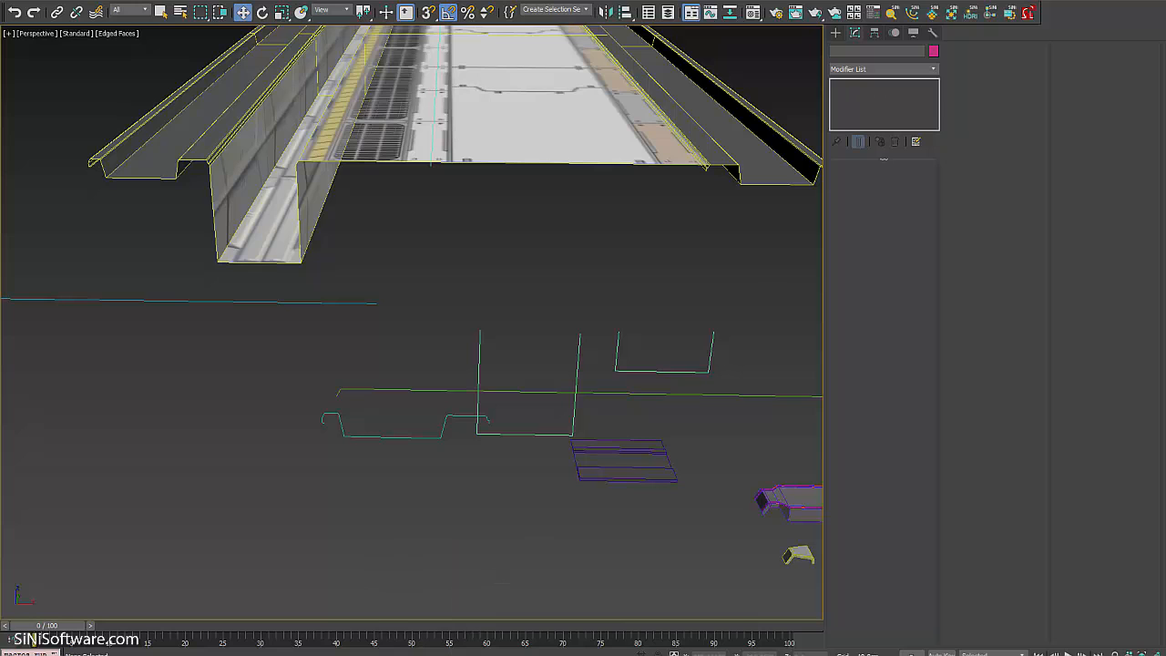
Step: Draw a circle shape and add Circle001 to the Distribute Sweeps list
left_click(836, 50)
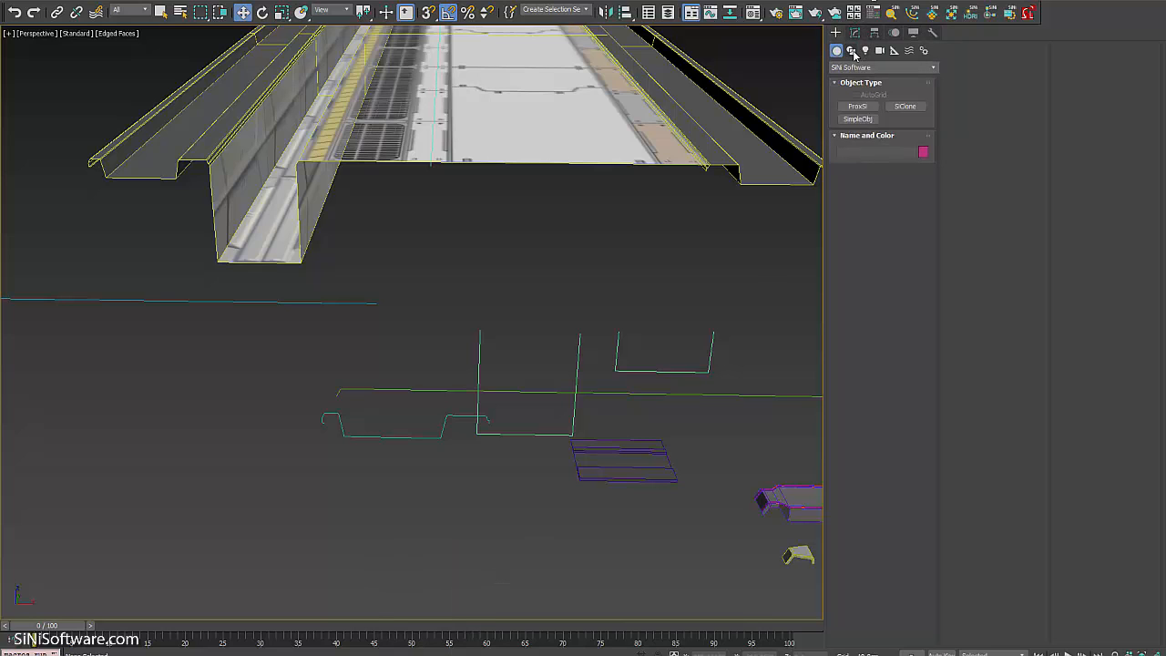
left_click(851, 50)
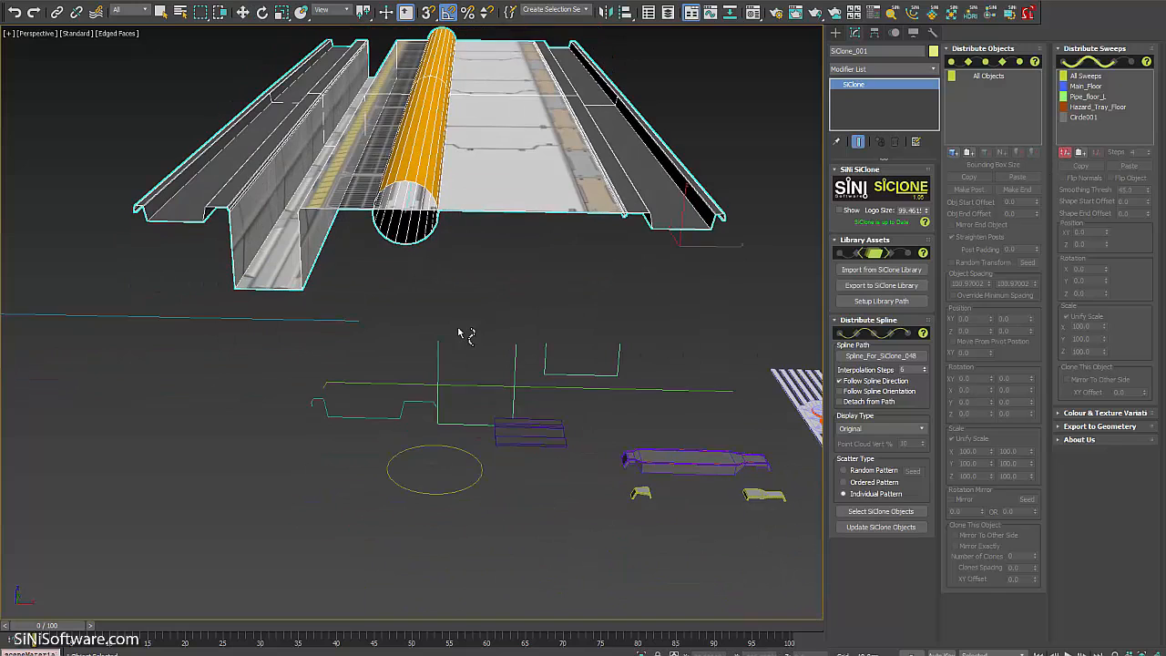
left_click(1096, 117)
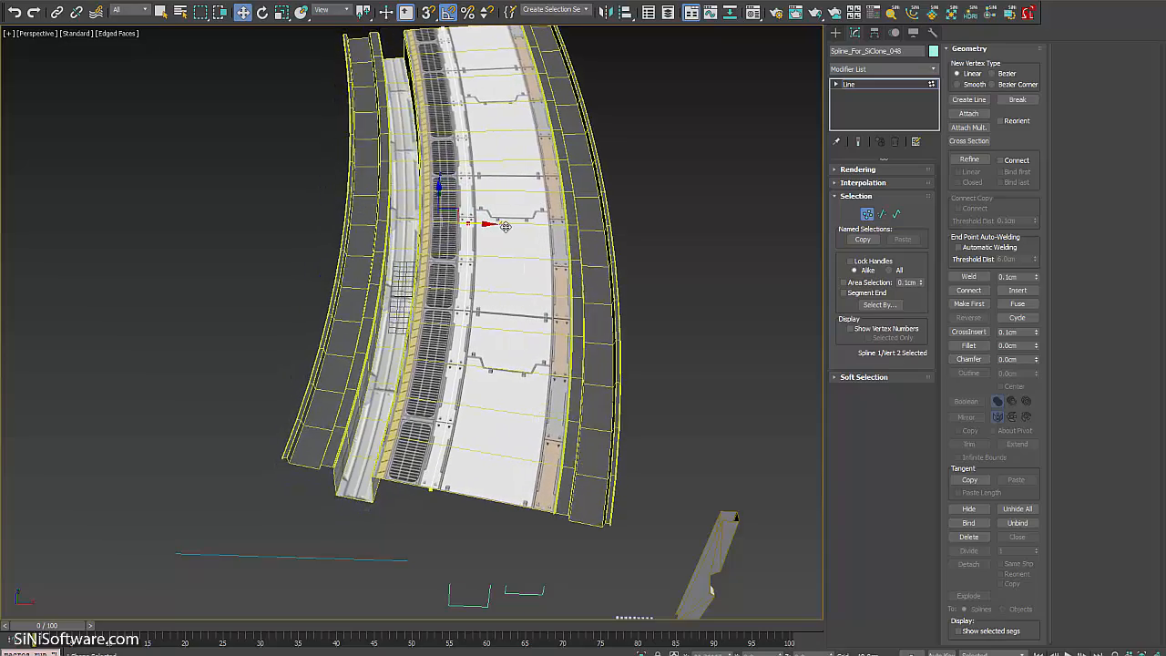
Step: Move a Spline_For_SiClone_048 vertex to curve the walkway, then raise Interpolation Steps
left_click_drag(506, 226, 559, 246)
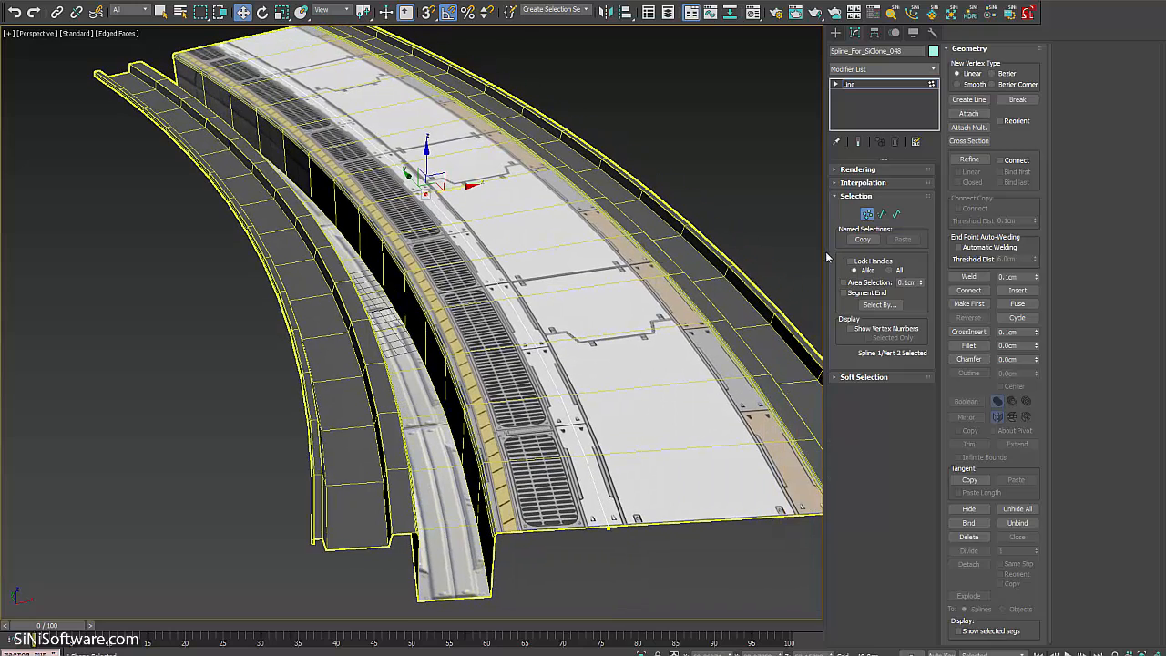
left_click(867, 213)
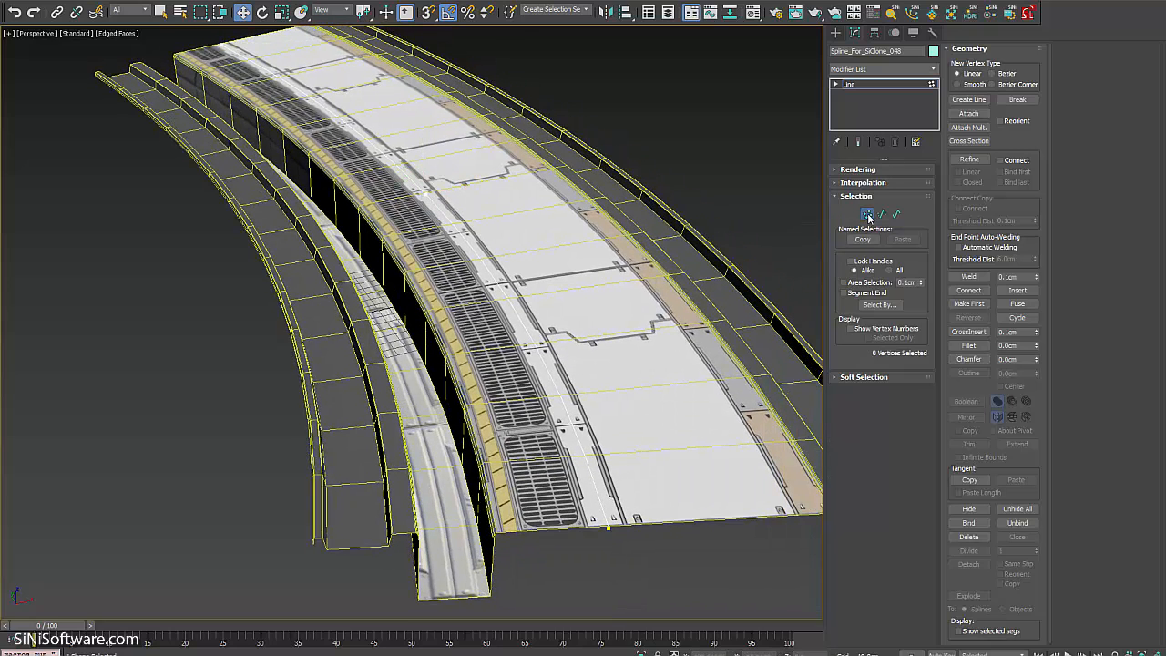
left_click(865, 84)
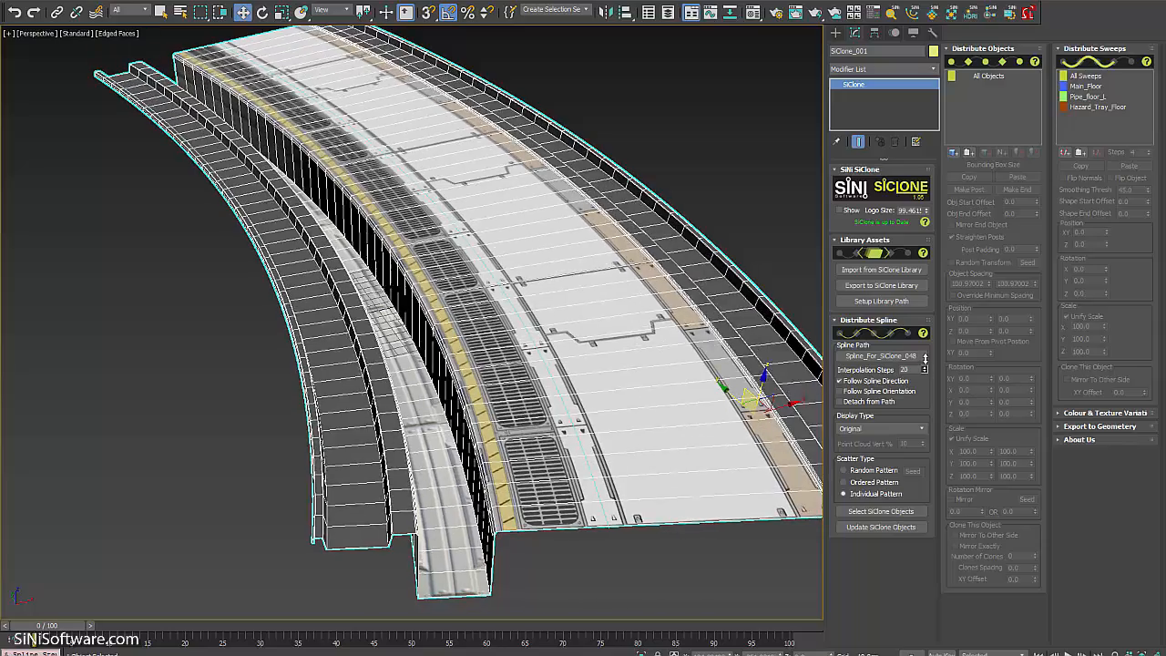
left_click(919, 366)
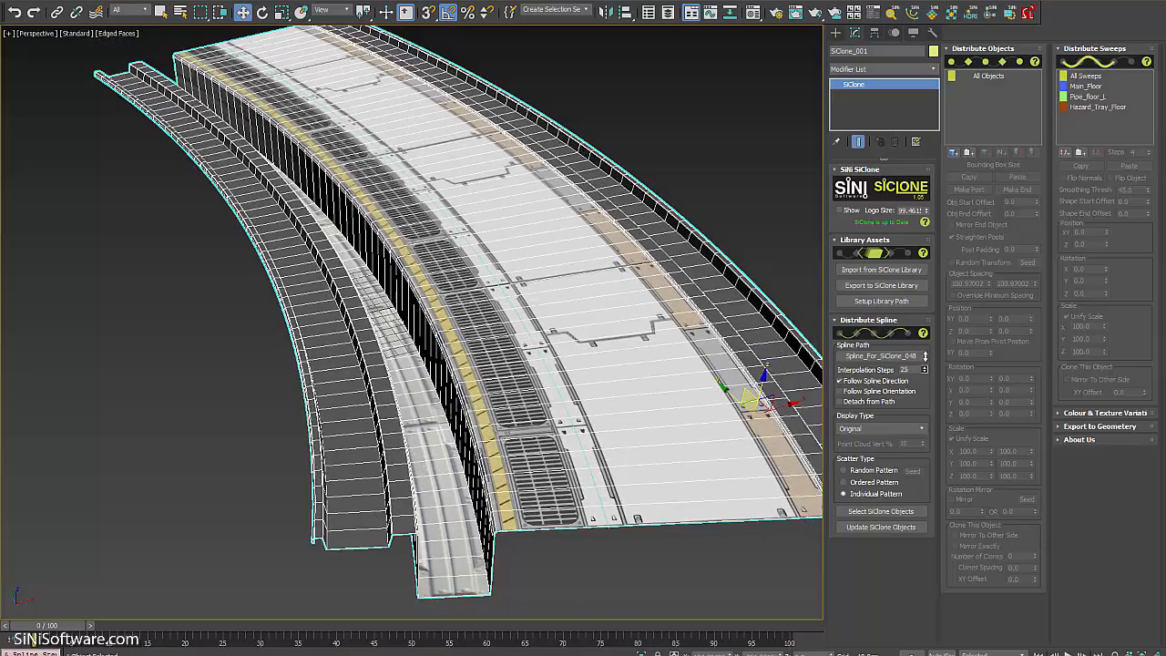